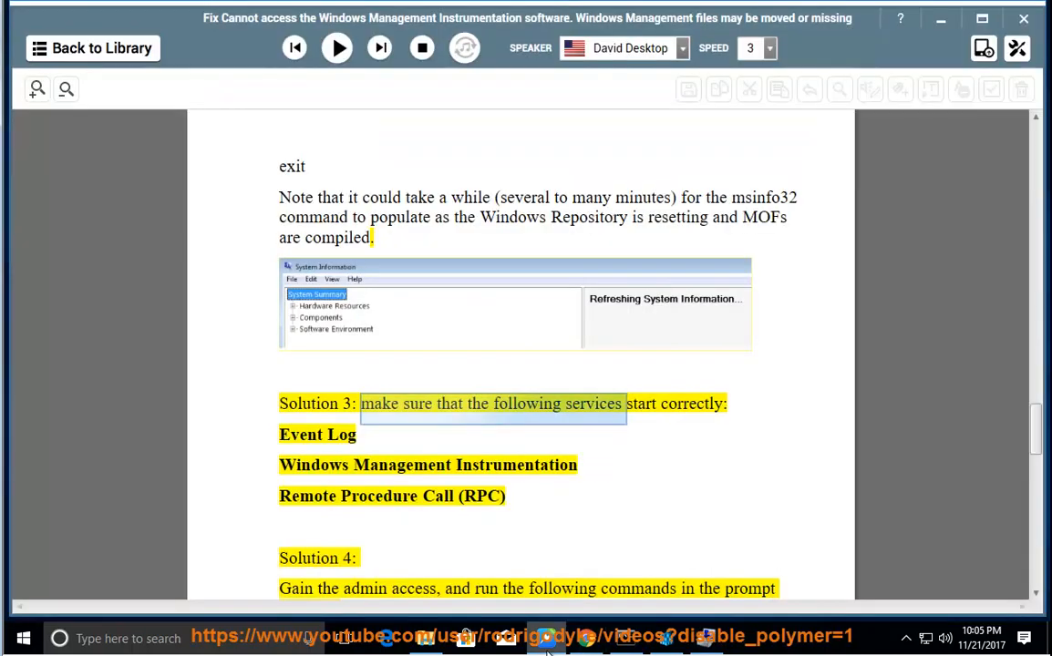
{"action": "mouse_move", "coordinate": [478, 558]}
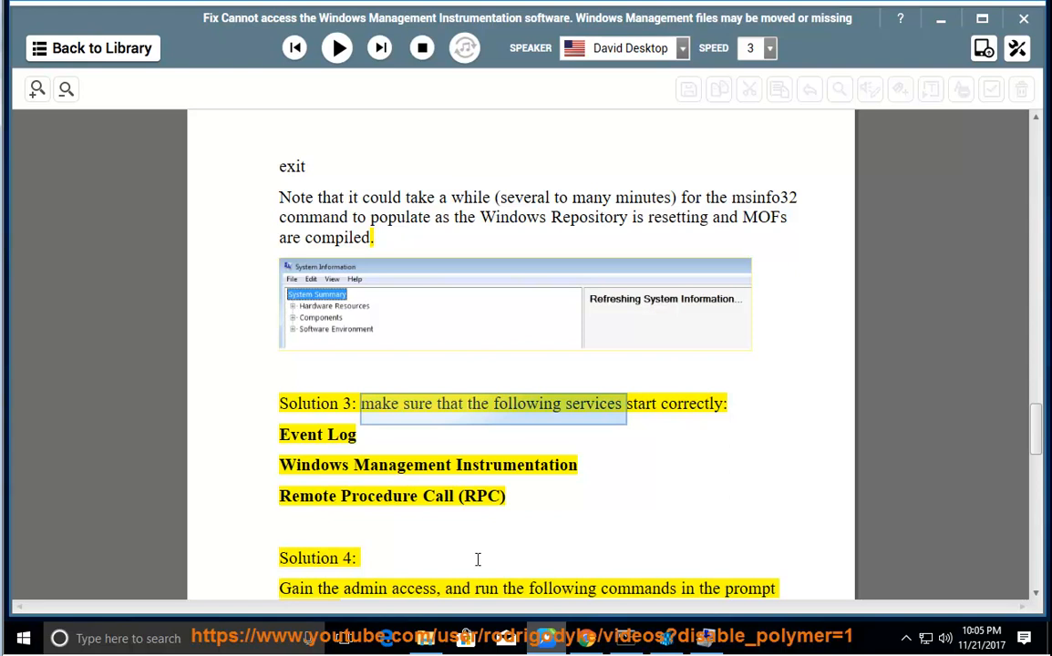